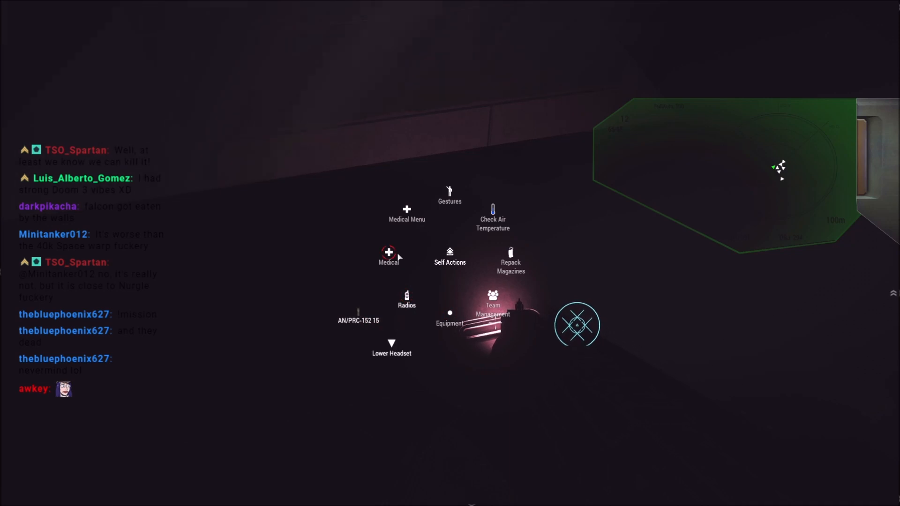
Step: Expand Team Management in the self-interaction menu to show leave, become leader, and colour team options
left_click(406, 211)
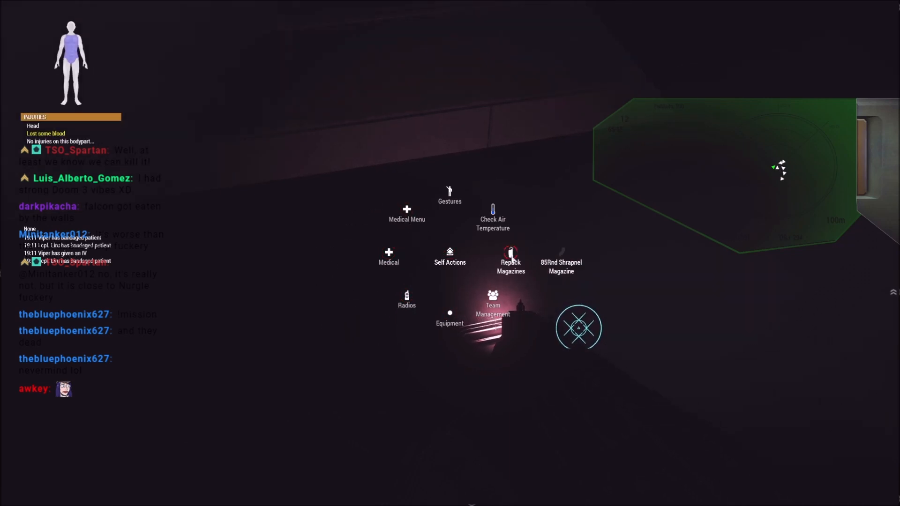
left_click(492, 301)
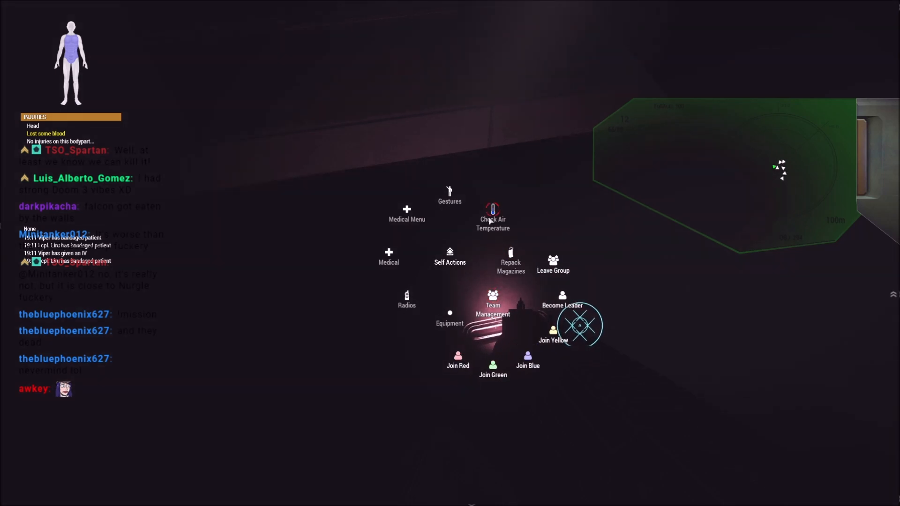